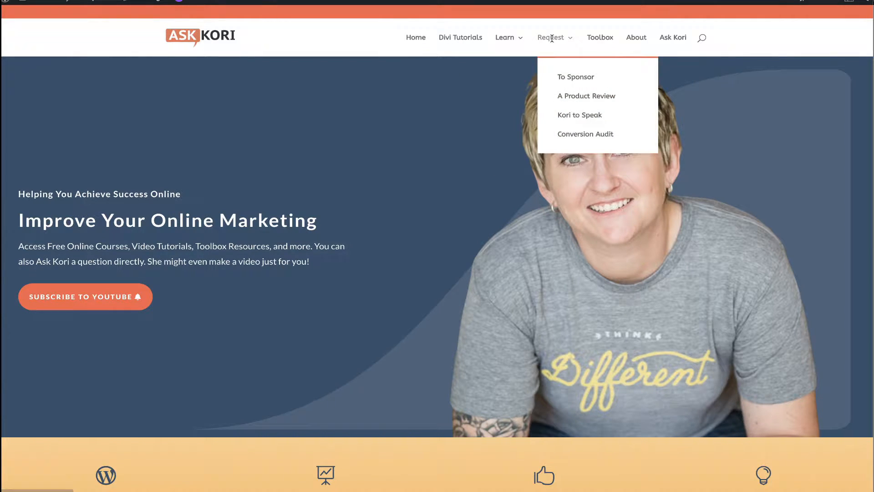
pyautogui.moveTo(641, 41)
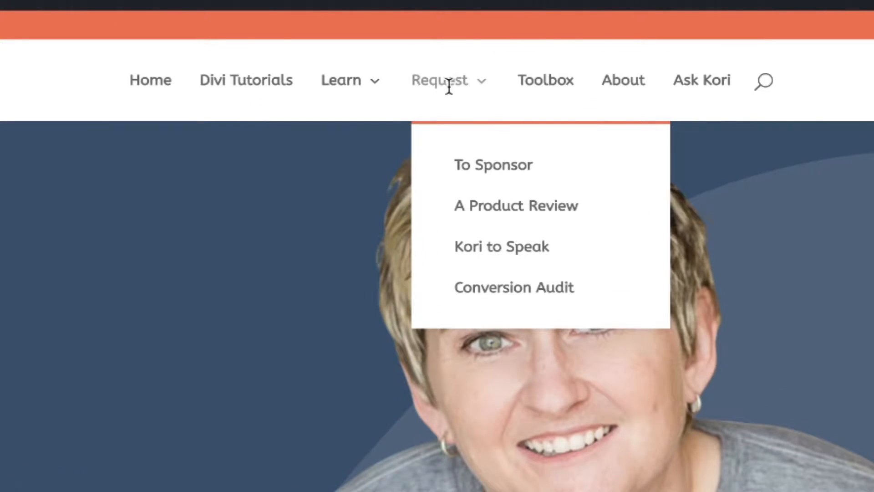
pyautogui.moveTo(463, 147)
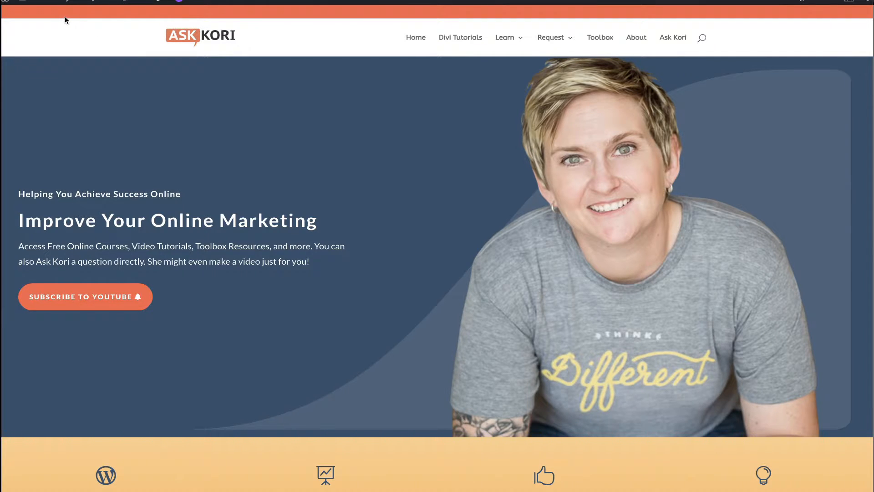
# Go from the admin bar via Appearance to the Menus editor showing the Main Menu structure
pyautogui.click(22, 2)
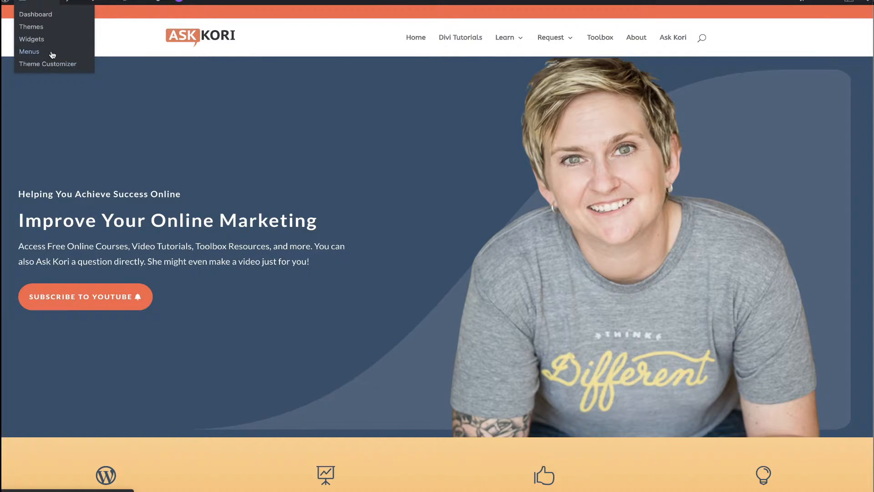
pyautogui.click(28, 51)
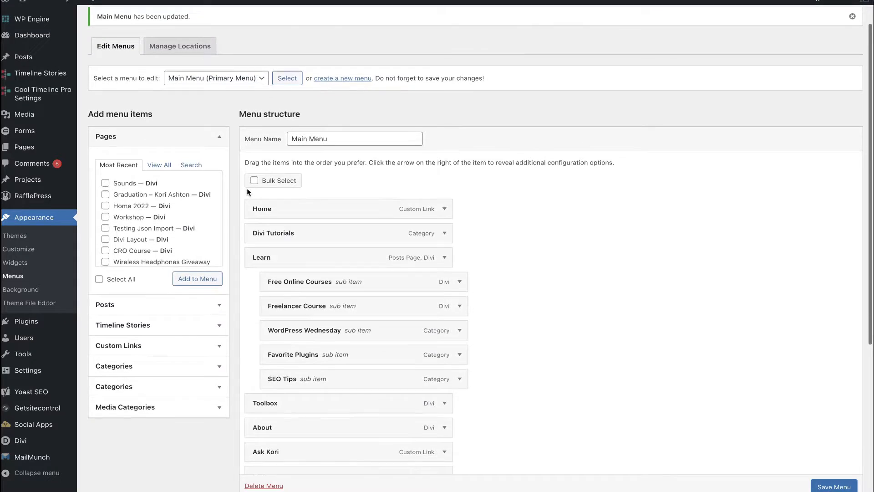
pyautogui.scroll(-3)
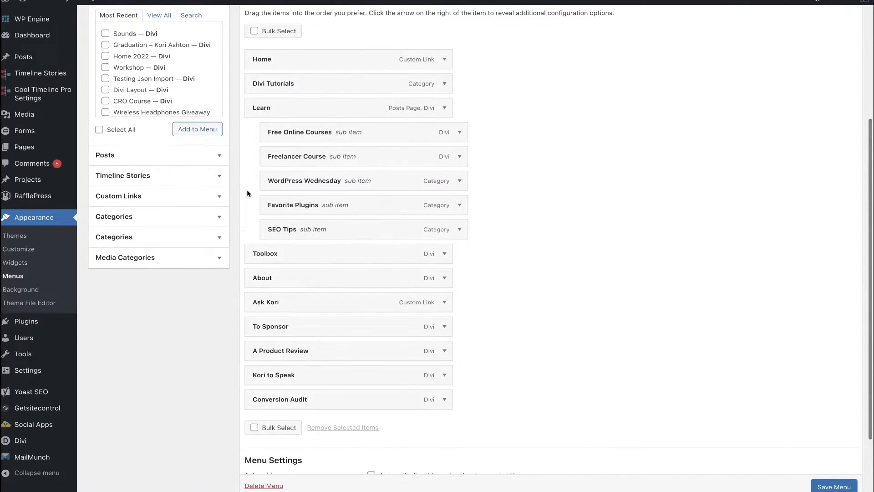
pyautogui.moveTo(298, 242)
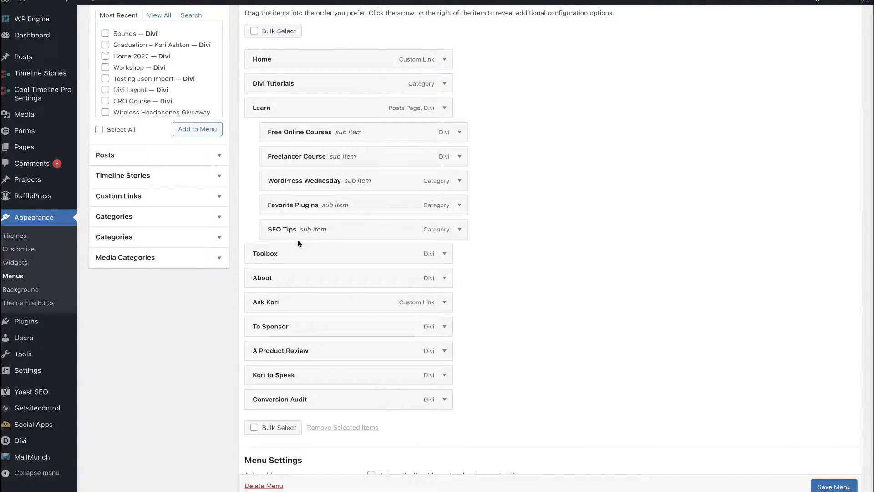
pyautogui.moveTo(255, 244)
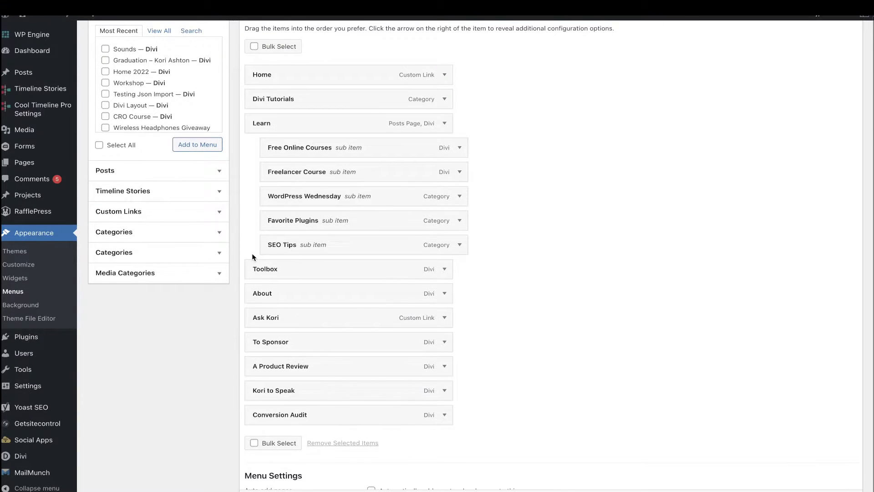
pyautogui.moveTo(197, 213)
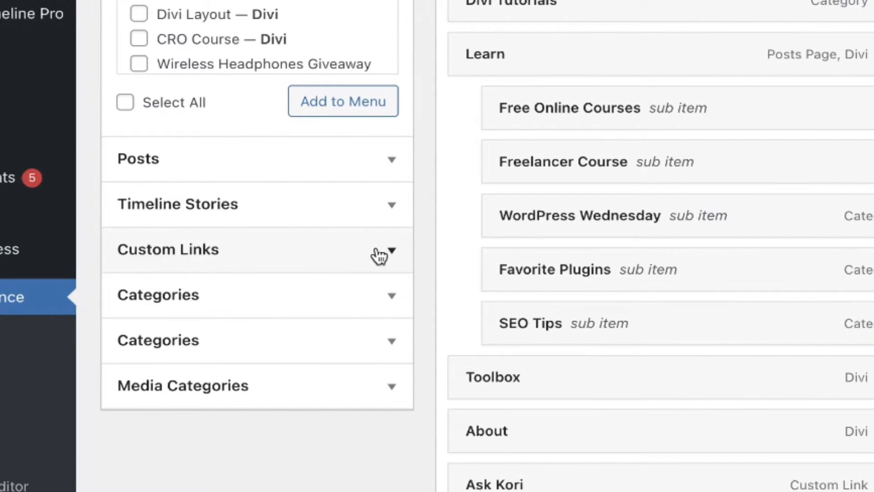
pyautogui.moveTo(387, 266)
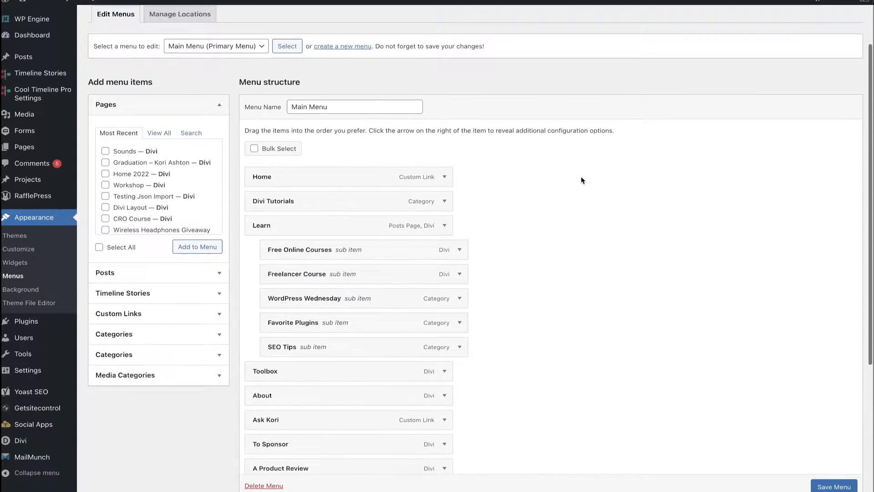
# Enable the Custom Links panel through Screen Options so custom menu items can be added
pyautogui.click(834, 486)
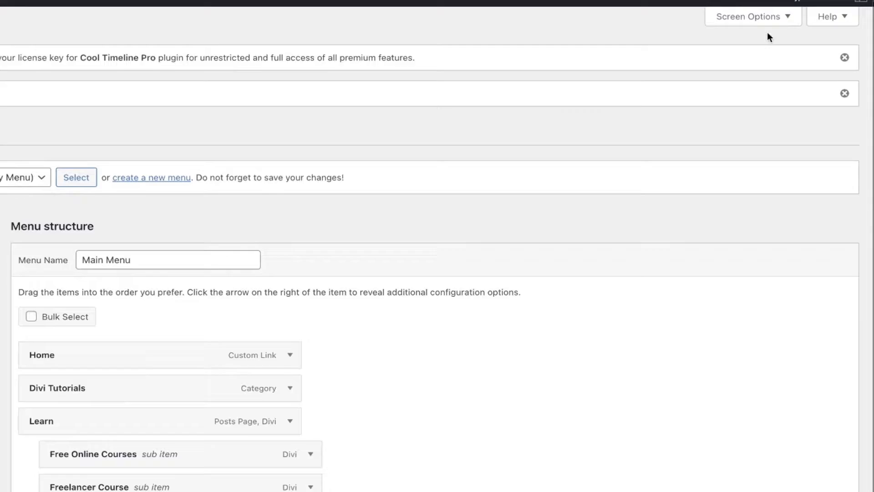
pyautogui.click(752, 16)
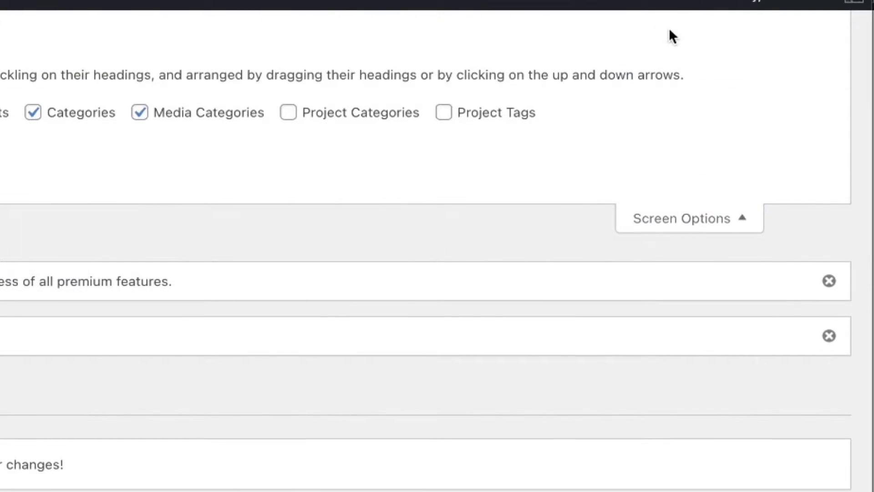
pyautogui.moveTo(650, 232)
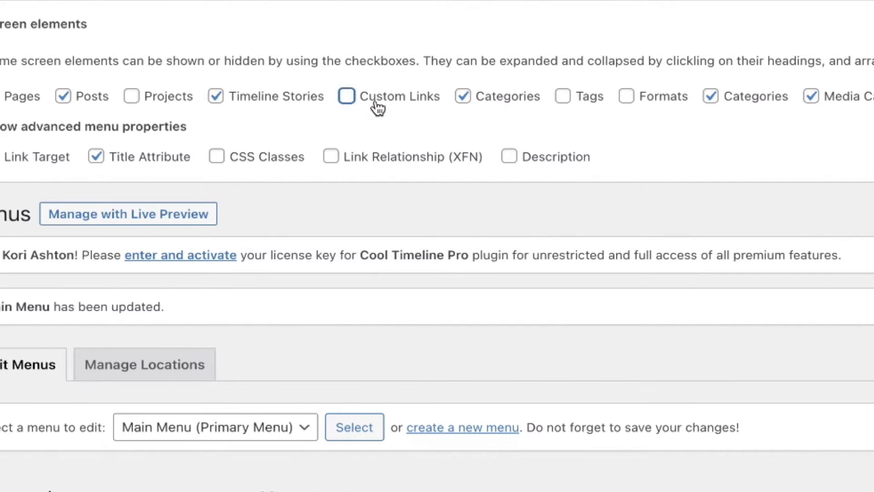
pyautogui.click(346, 95)
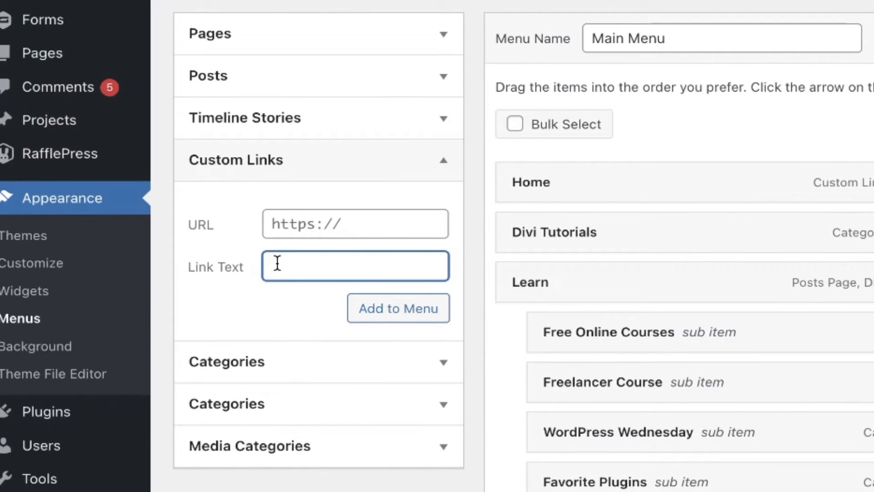
# Add a custom link with link text 'Request' and URL '#' to the Main Menu
pyautogui.write('Re')
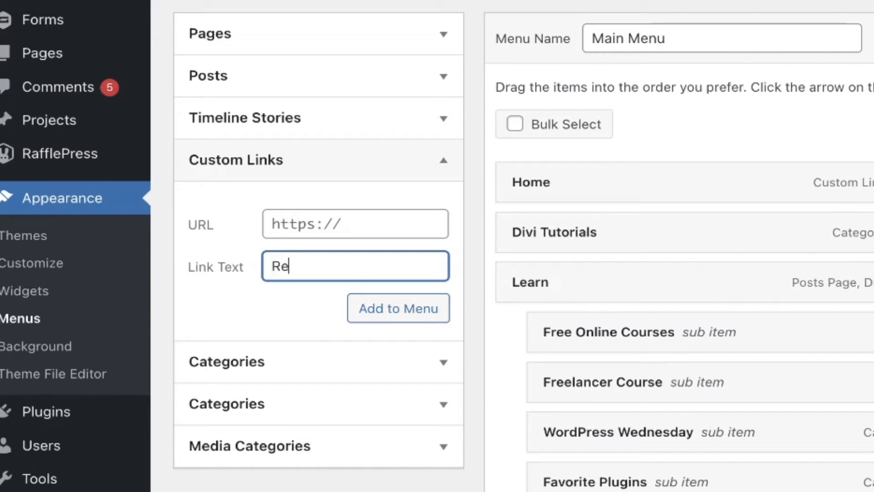
pyautogui.write('quest')
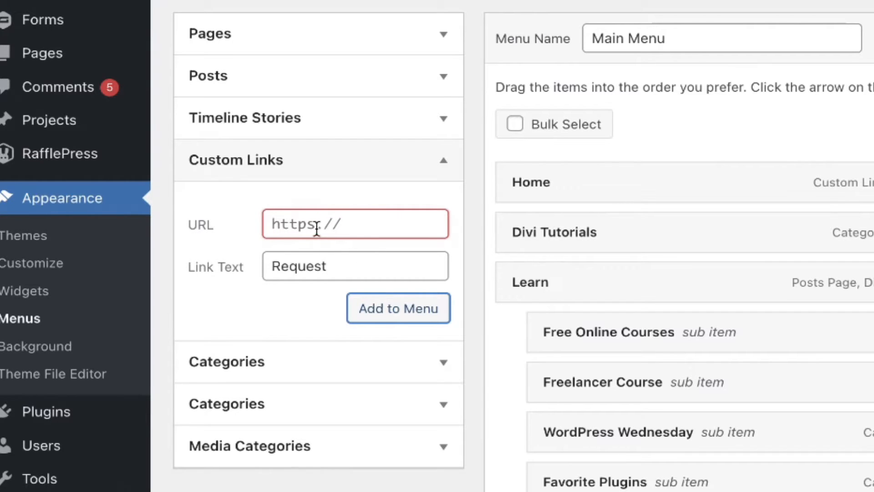
pyautogui.moveTo(342, 232)
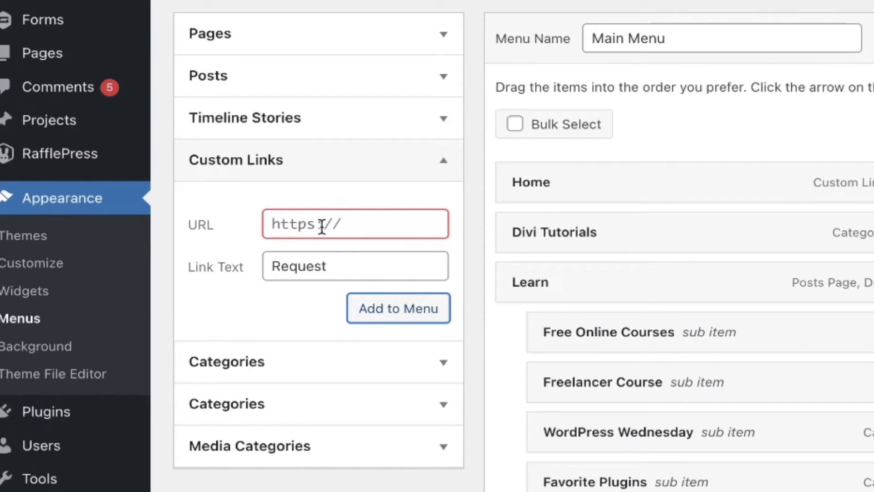
pyautogui.write('#')
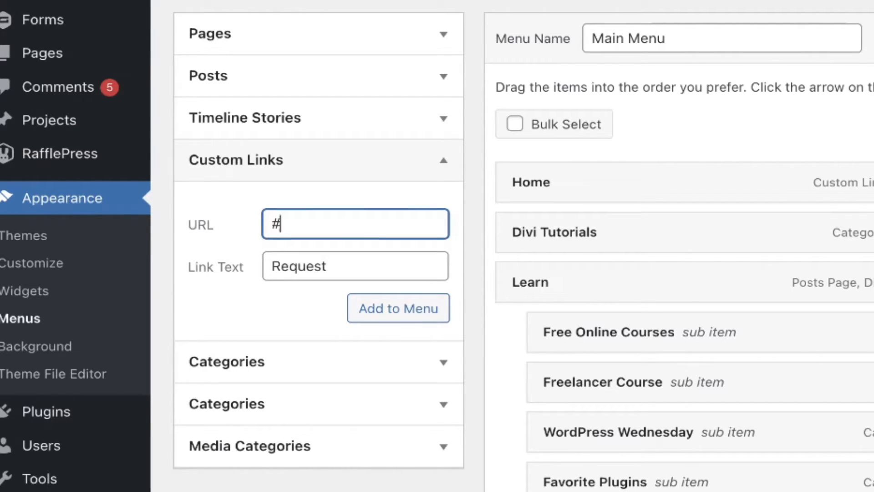
pyautogui.moveTo(314, 319)
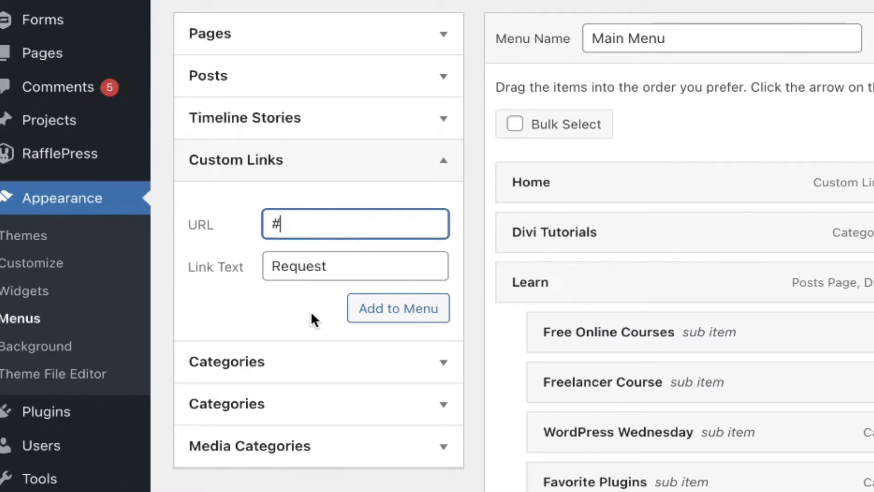
pyautogui.click(399, 307)
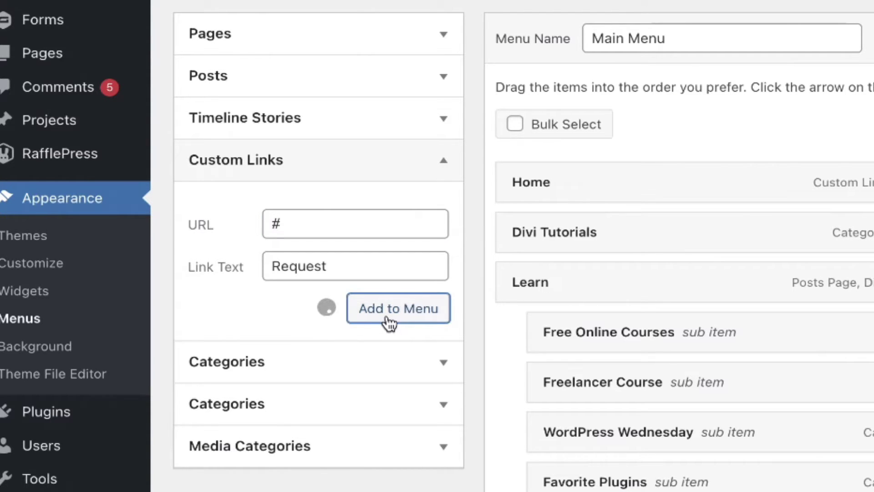
pyautogui.click(399, 308)
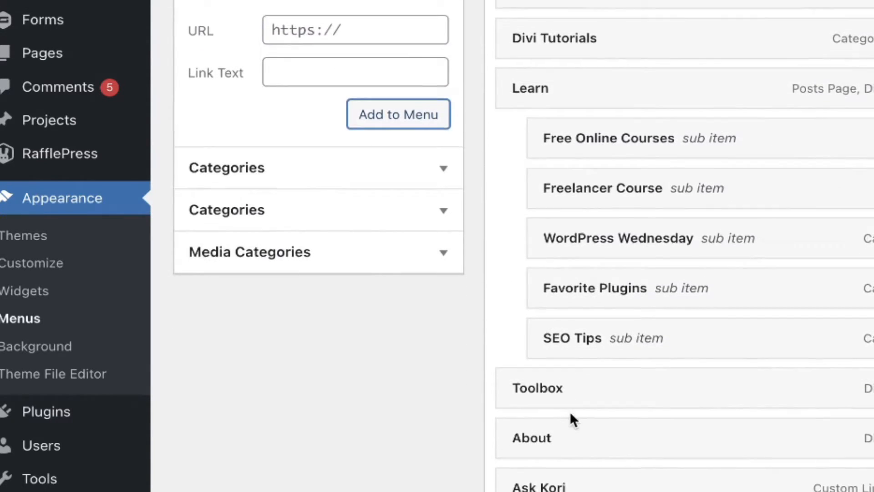
# Scroll the menu structure to position Request below Toolbox with its sub-items
pyautogui.scroll(-3)
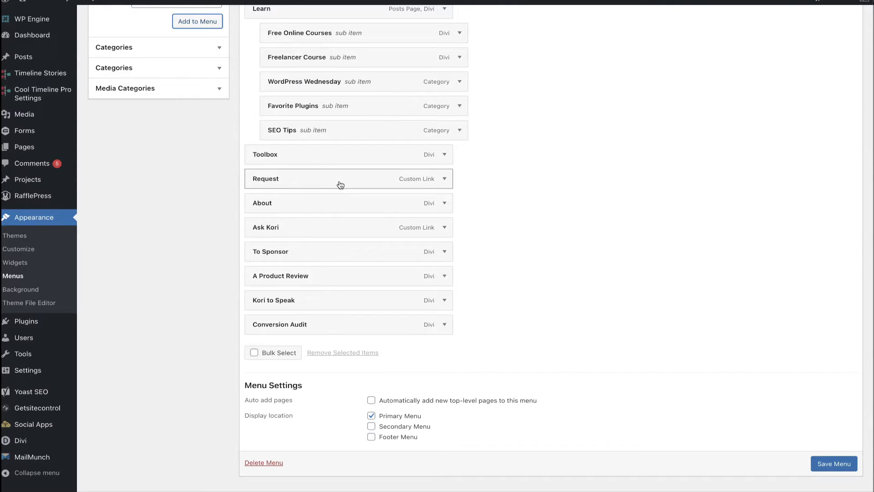
pyautogui.moveTo(314, 257)
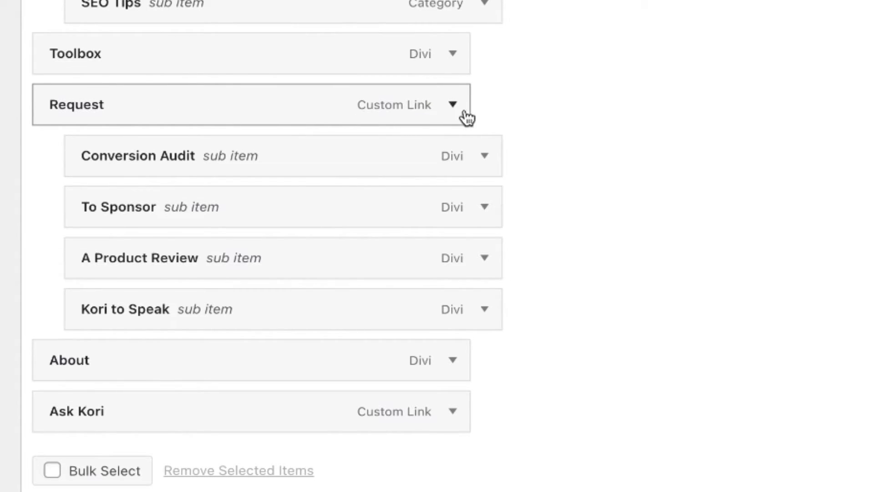
# Expand the Request item and clear its '#' URL so it becomes a non-clickable label
pyautogui.click(452, 106)
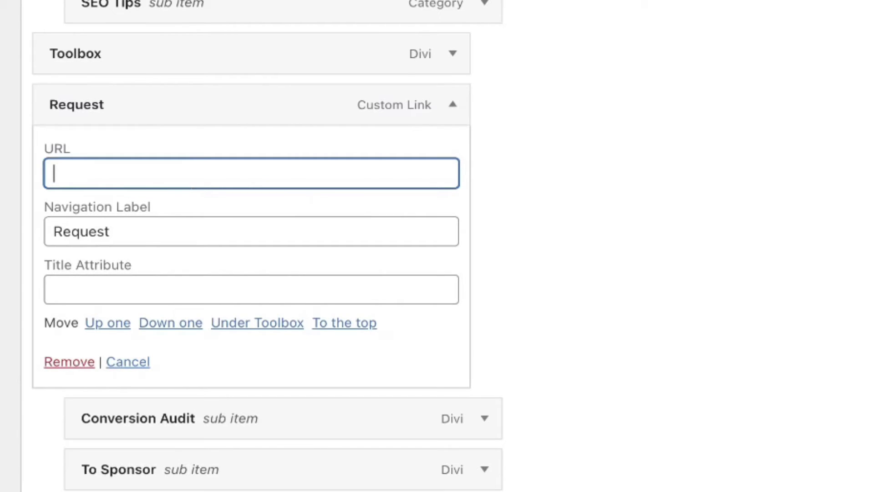
pyautogui.moveTo(450, 126)
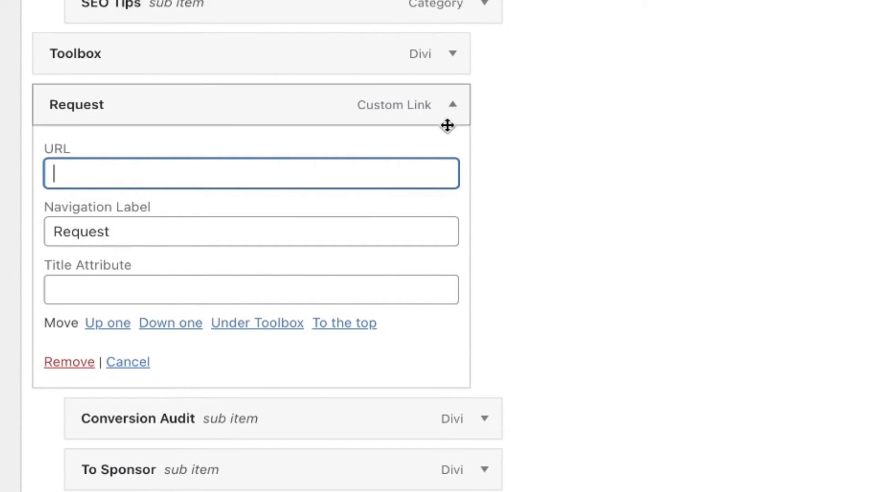
pyautogui.click(454, 106)
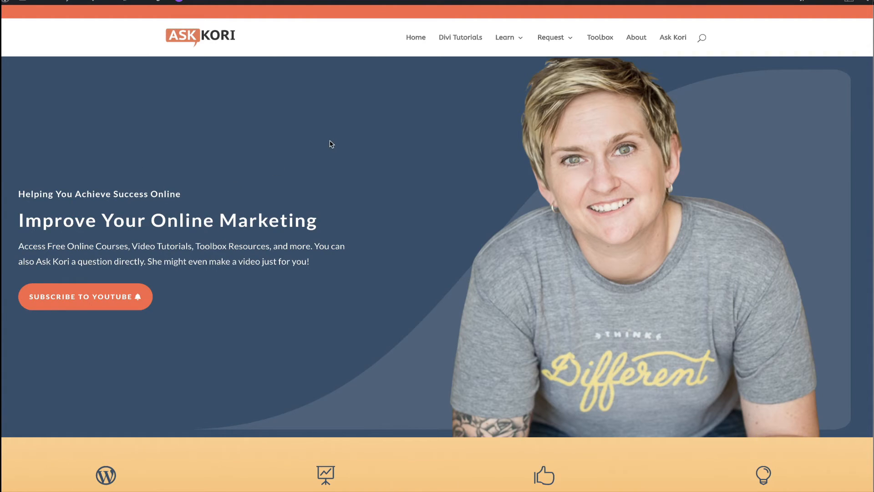
pyautogui.moveTo(505, 67)
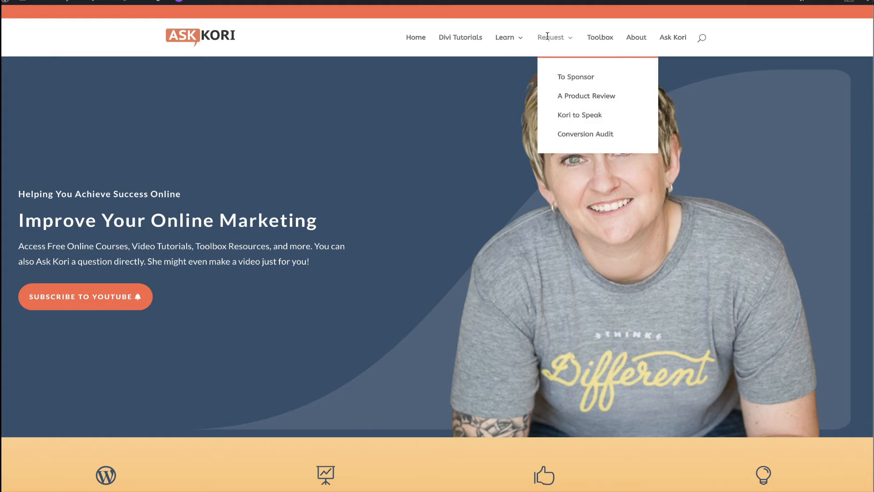
pyautogui.moveTo(551, 36)
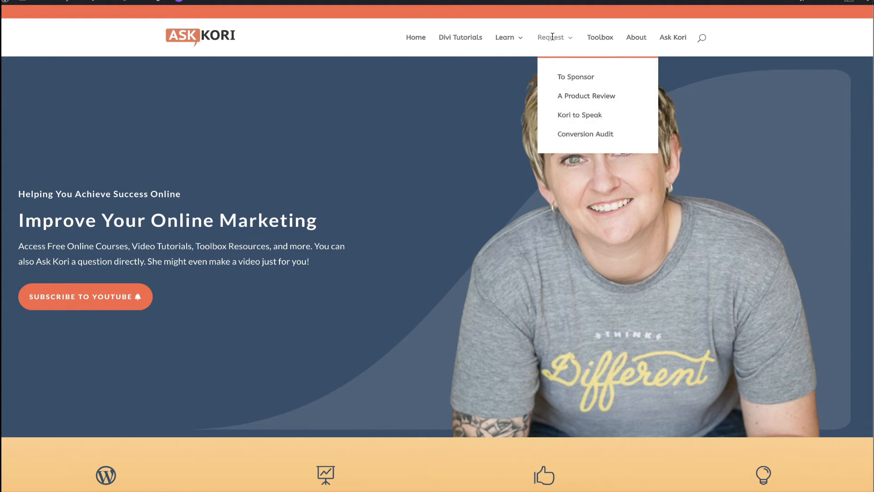
pyautogui.moveTo(569, 136)
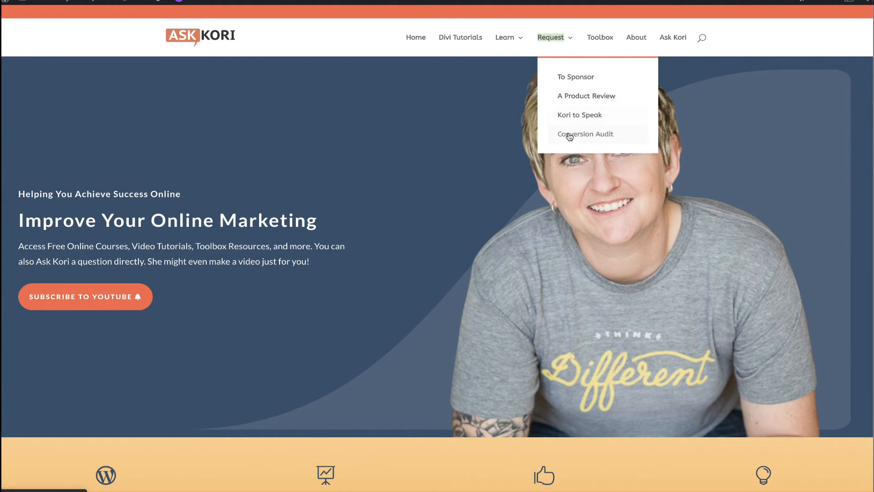